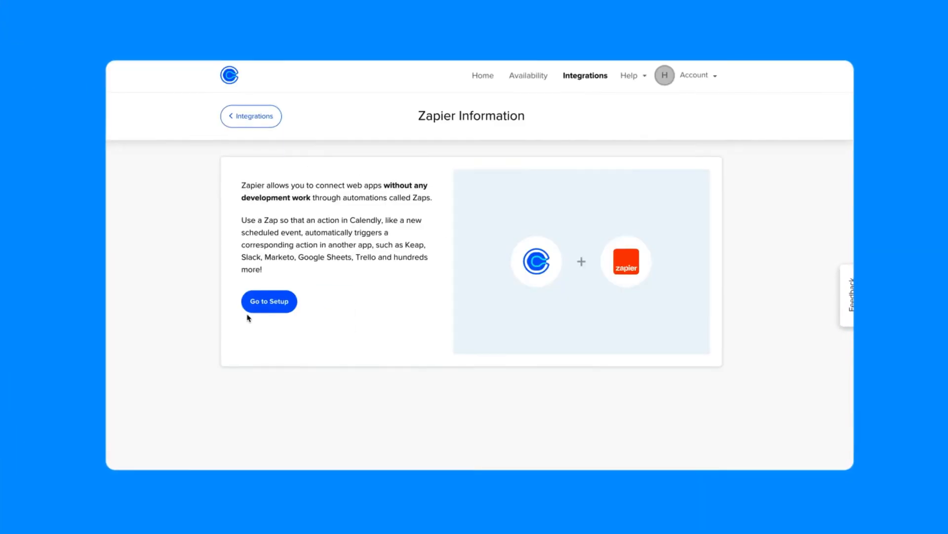
Go from Calendly's Zapier page to the dashboard and start a new draft Zap
{"action": "left_click", "coordinate": [269, 300]}
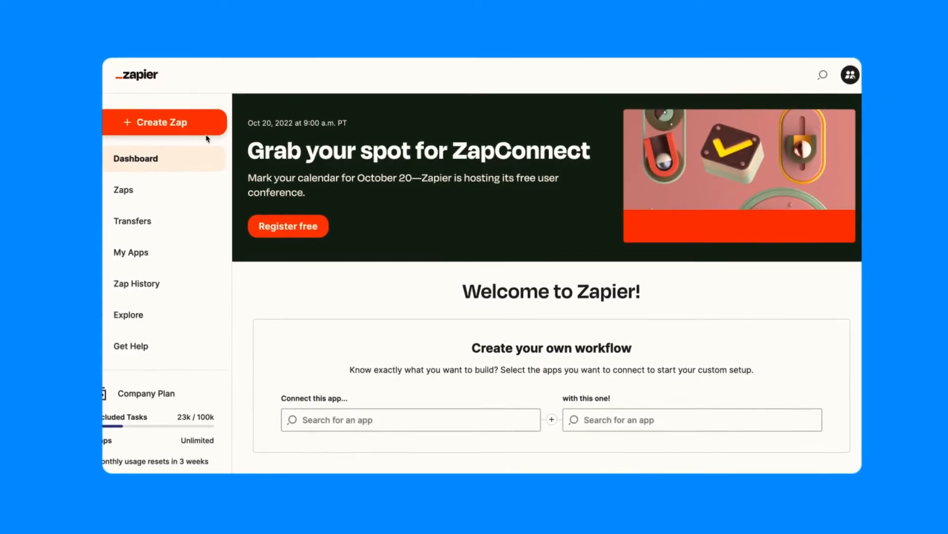
{"action": "left_click", "coordinate": [165, 122]}
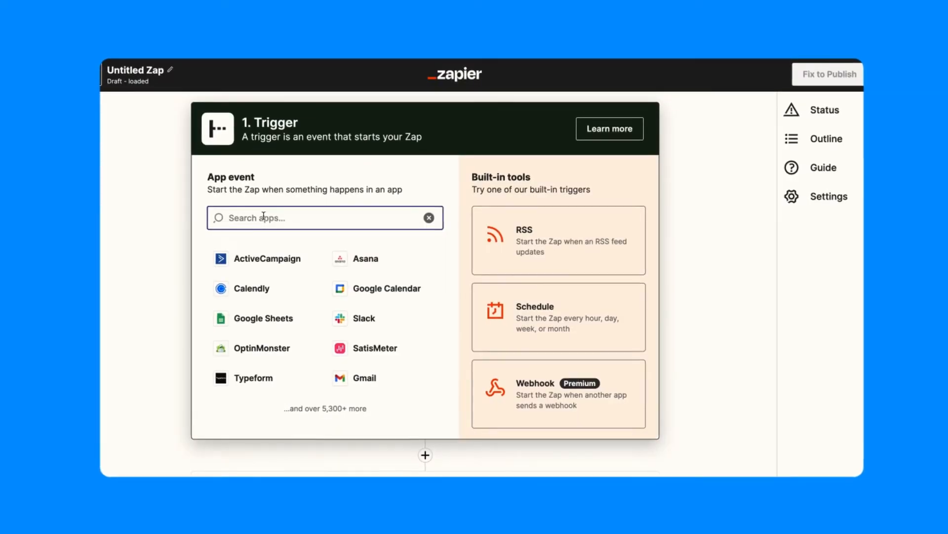
Make Calendly's Invitee Created event the trigger and begin connecting an account
{"action": "left_click", "coordinate": [252, 288]}
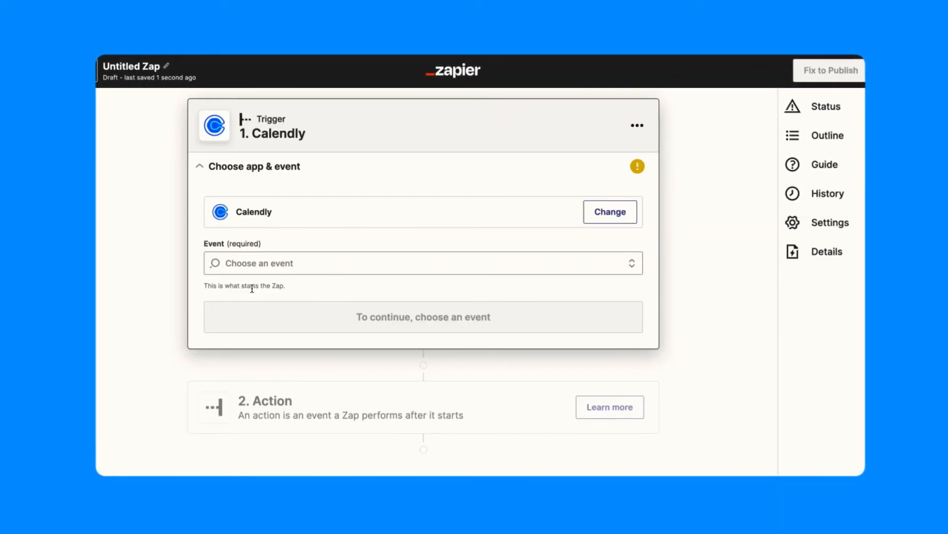
{"action": "left_click", "coordinate": [423, 263]}
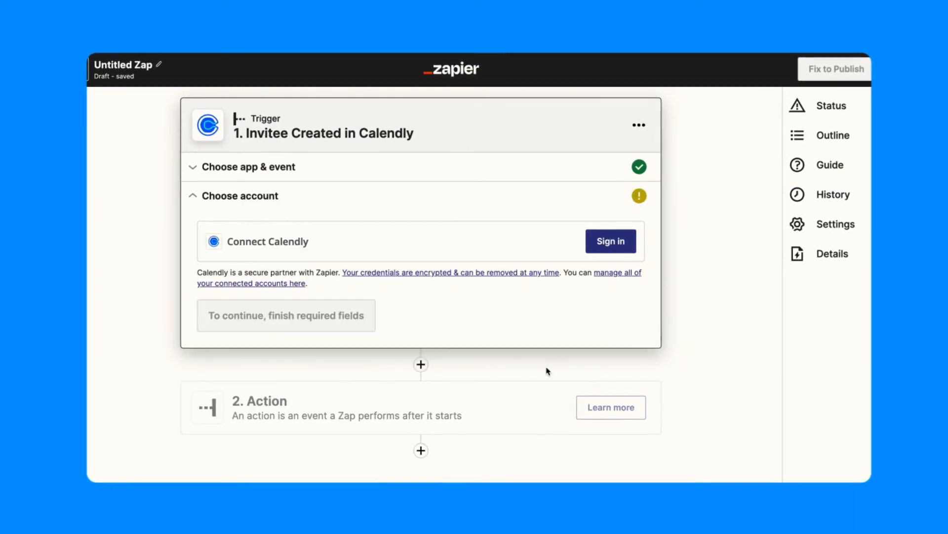
{"action": "left_click", "coordinate": [611, 241]}
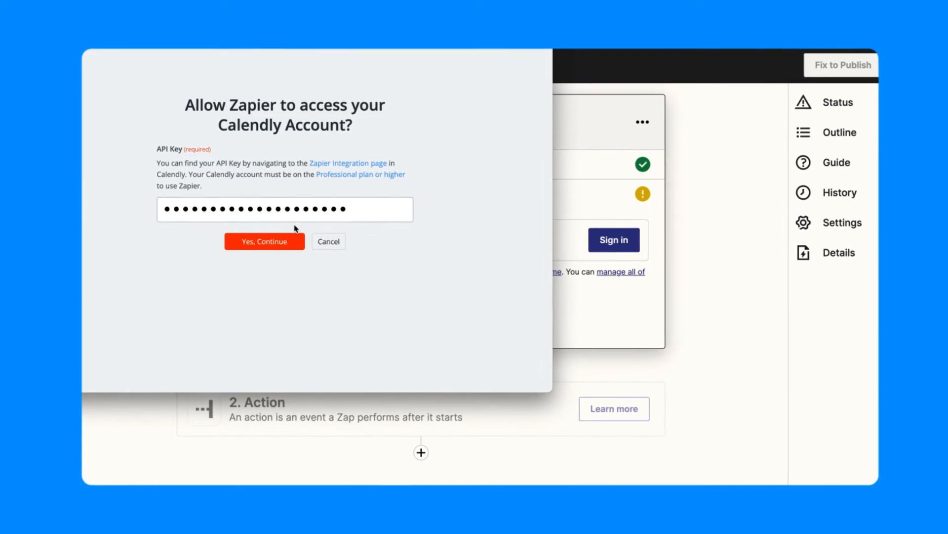
Authorize with the API key, continue past the account step and dismiss the share prompt
{"action": "left_click", "coordinate": [265, 241]}
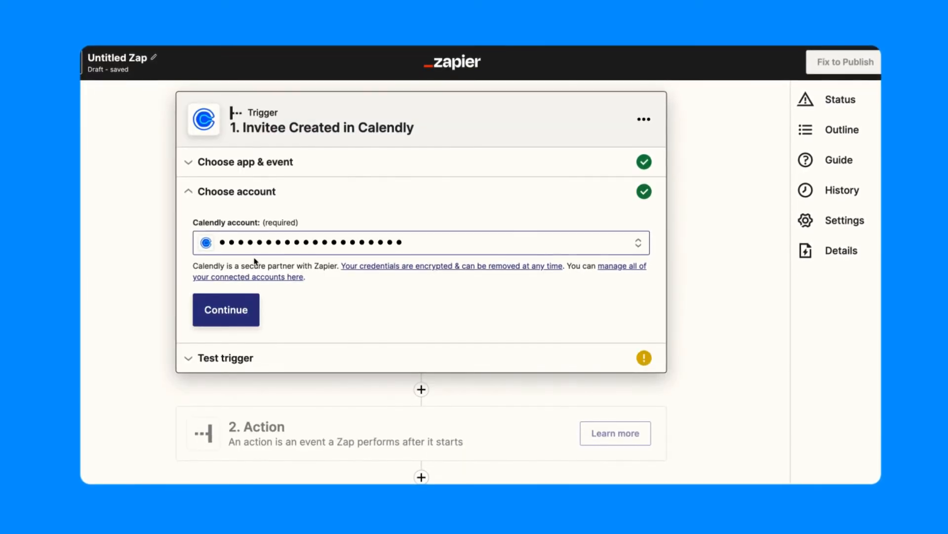
{"action": "left_click", "coordinate": [843, 61]}
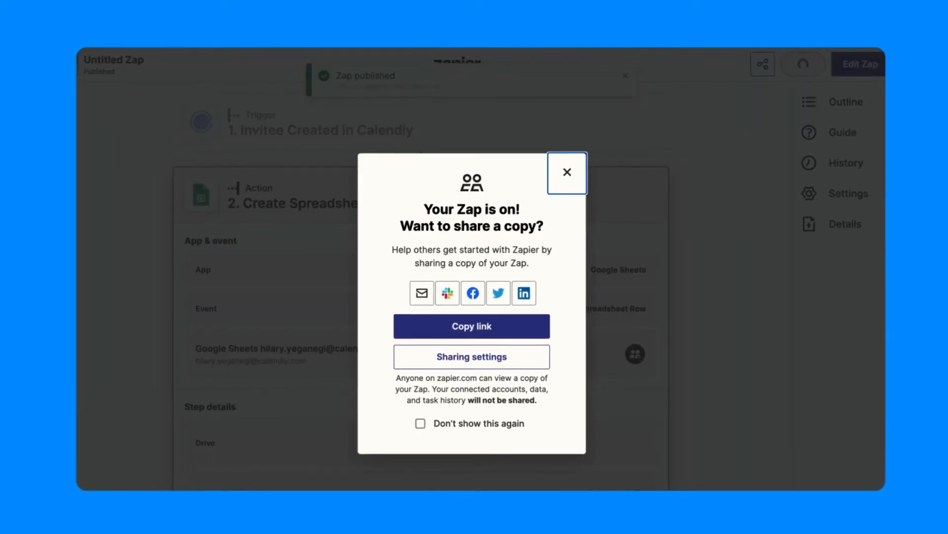
{"action": "left_click", "coordinate": [566, 172]}
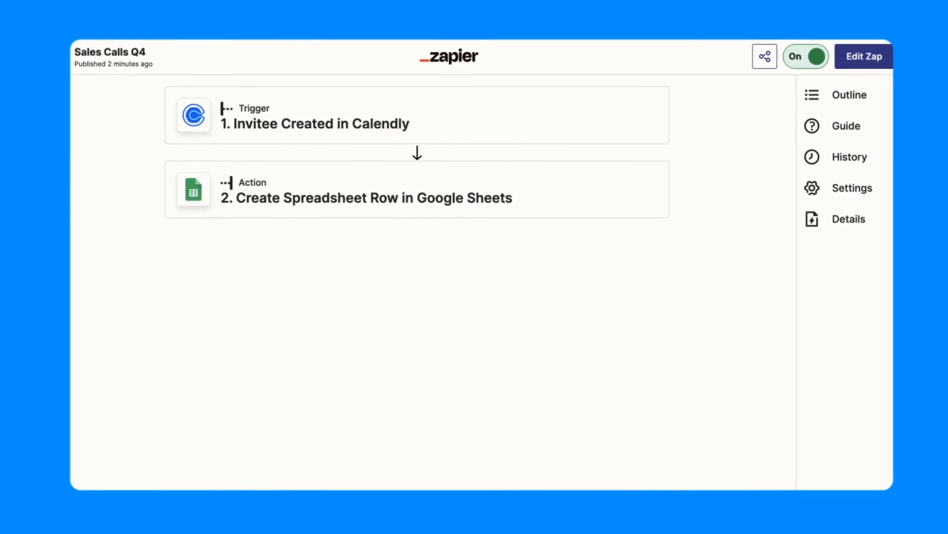